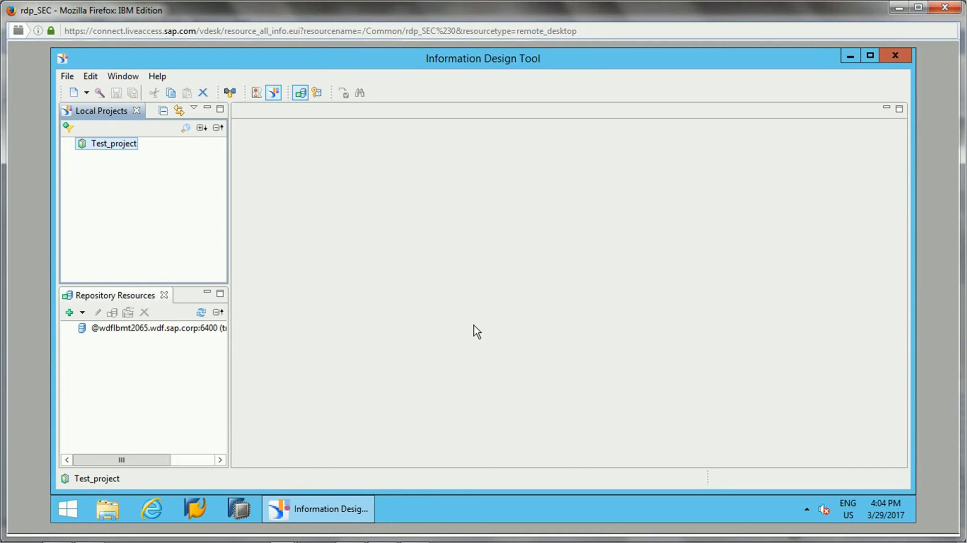
mouse_move(442, 239)
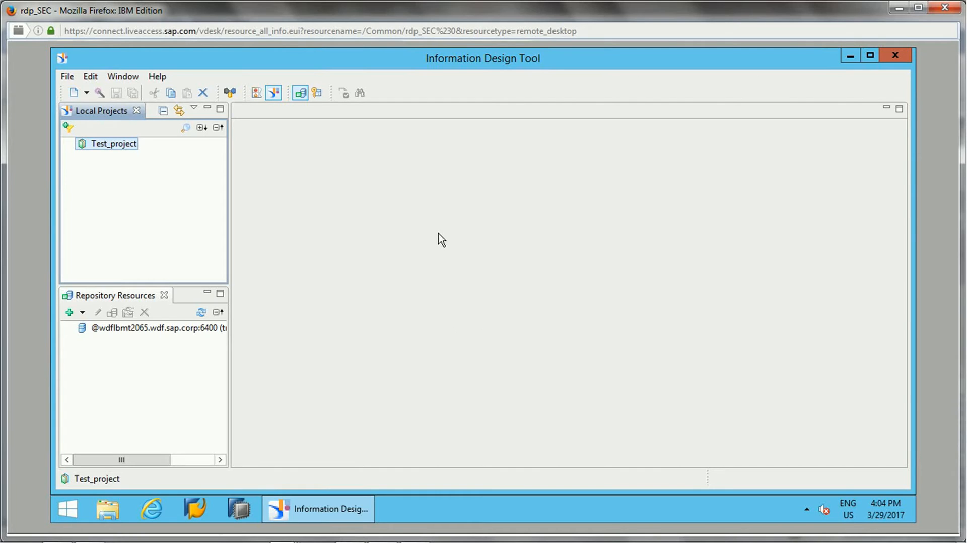
mouse_move(395, 265)
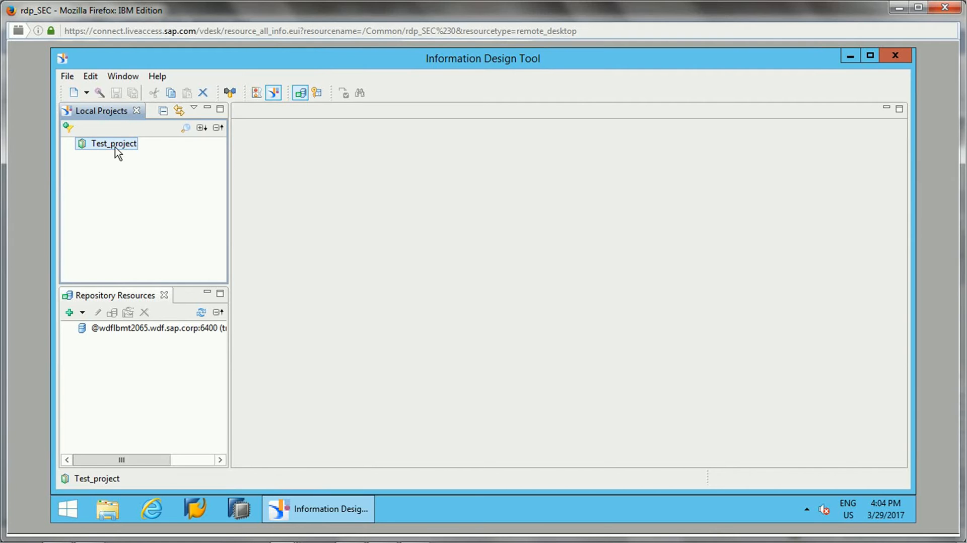
Show Test_project's New submenu of resource types in Local Projects
right_click(113, 143)
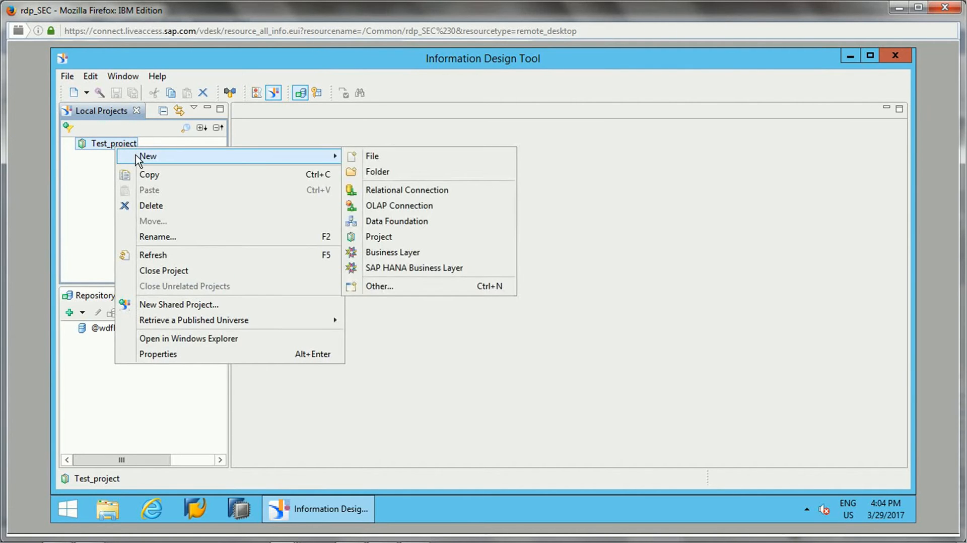
mouse_move(377, 172)
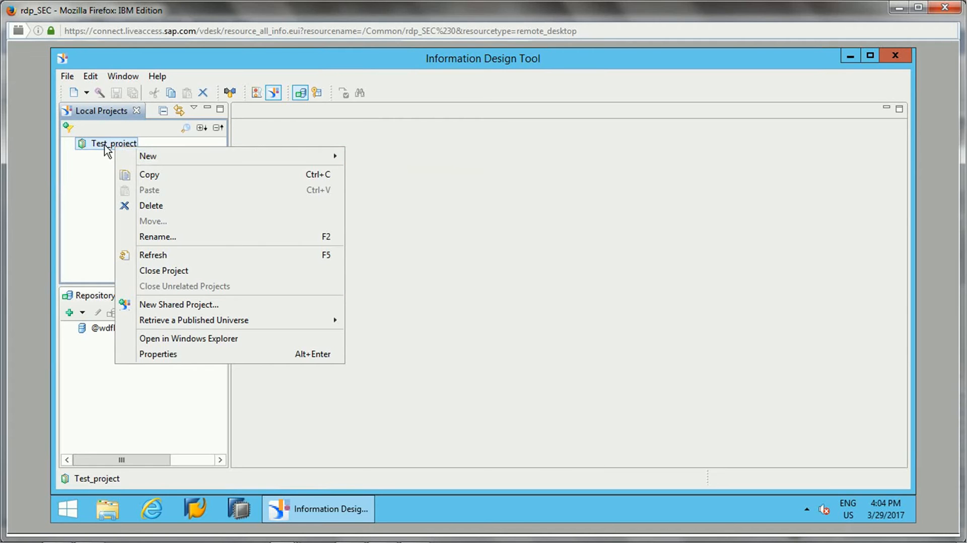
mouse_move(148, 156)
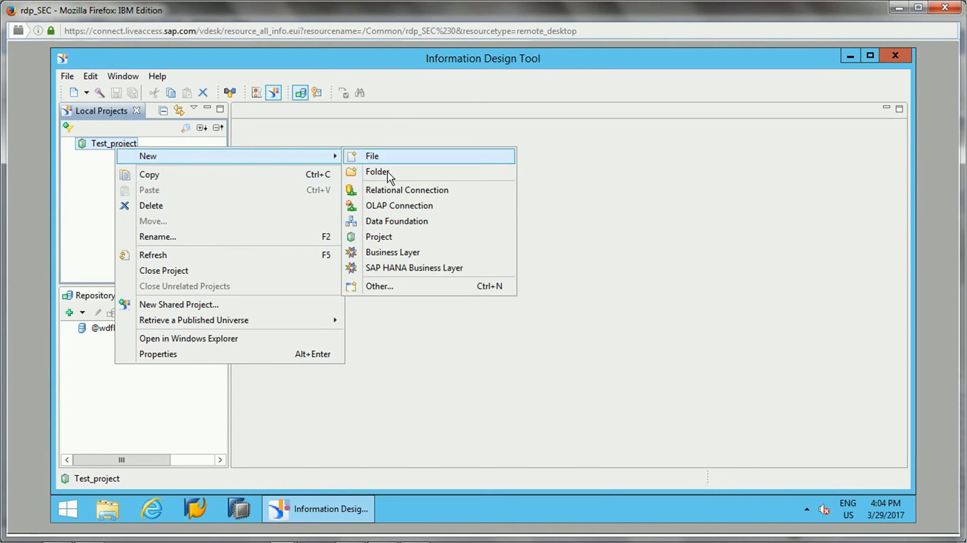
mouse_move(423, 206)
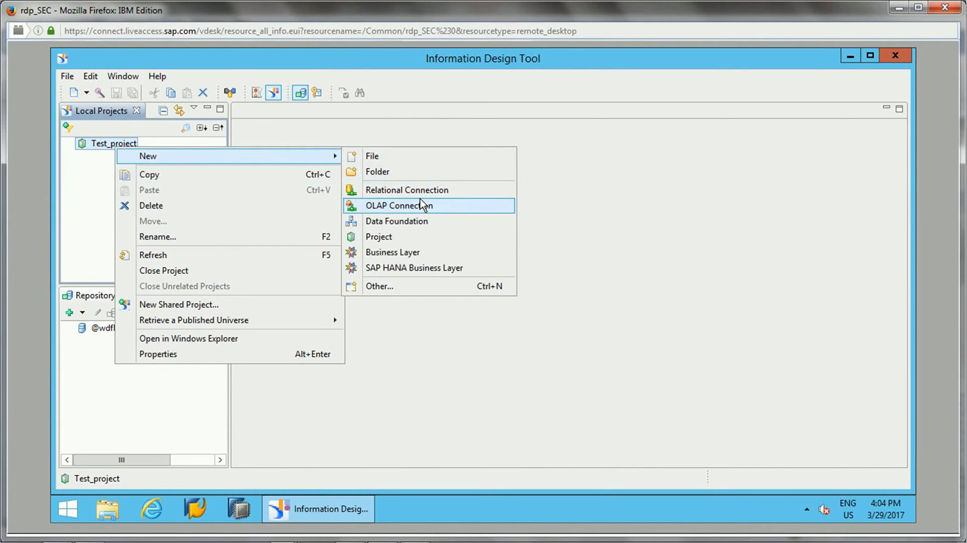
mouse_move(412, 252)
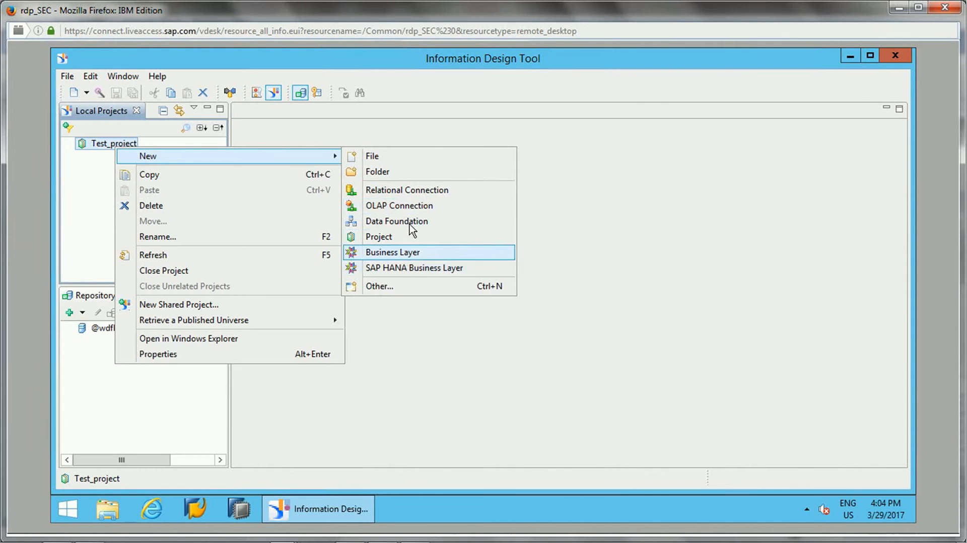
mouse_move(429, 192)
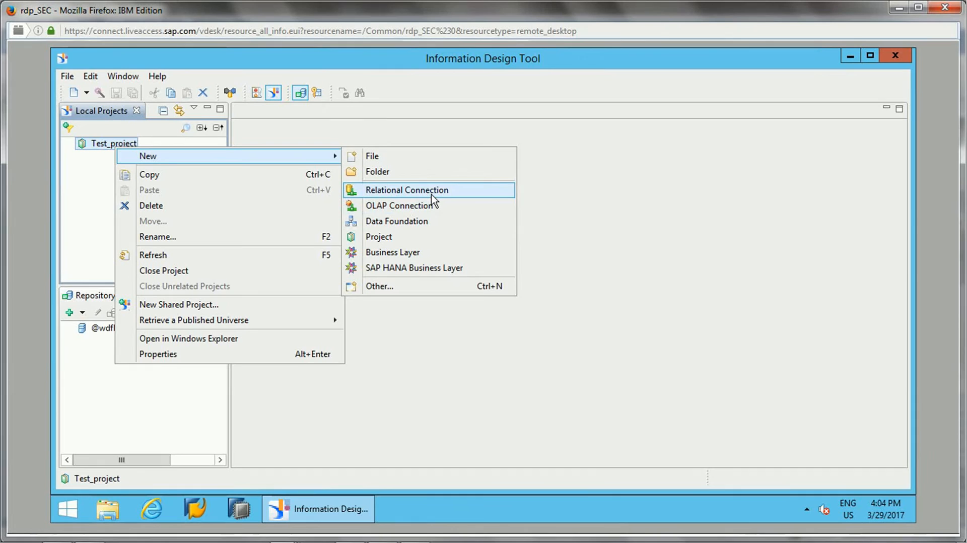
mouse_move(431, 205)
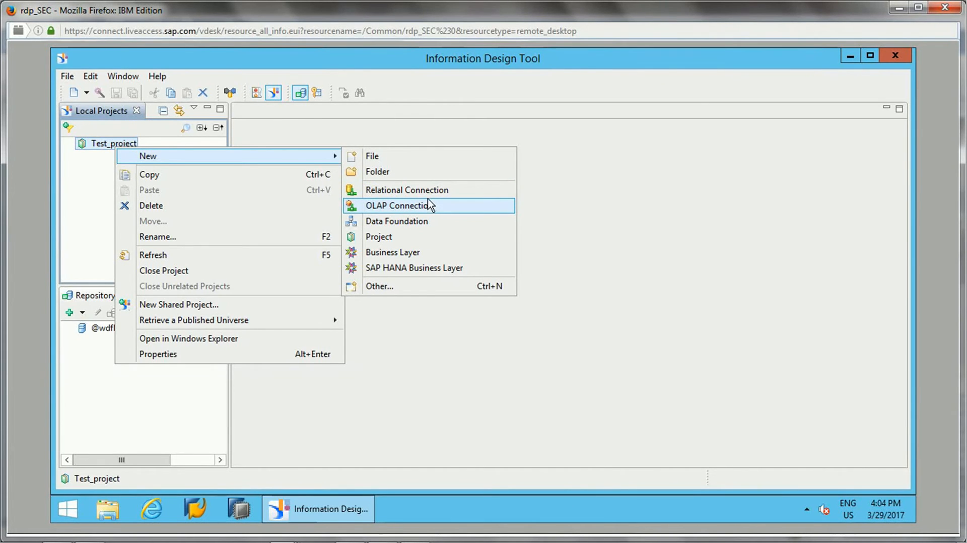
mouse_move(407, 190)
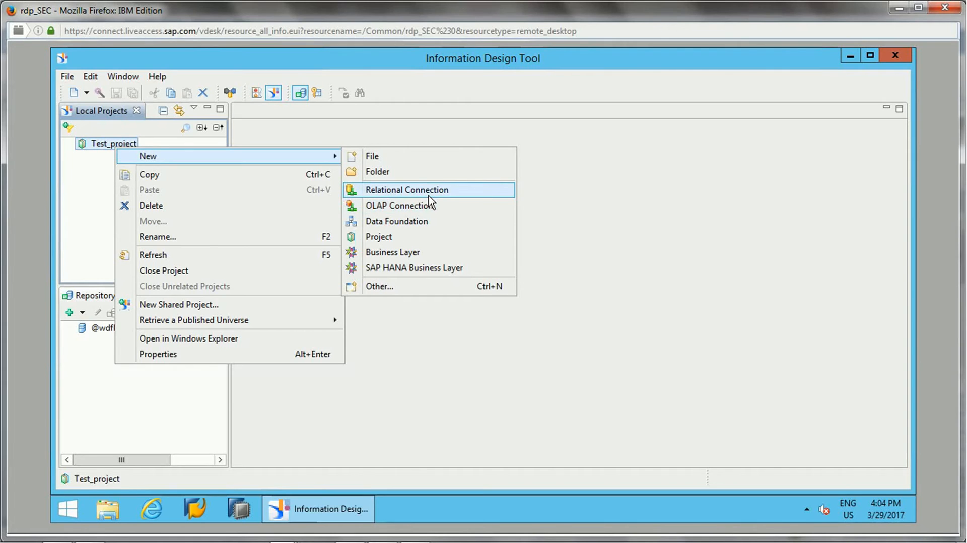
Name the new relational connection Test_connection and describe it as a relational database connection
click(407, 190)
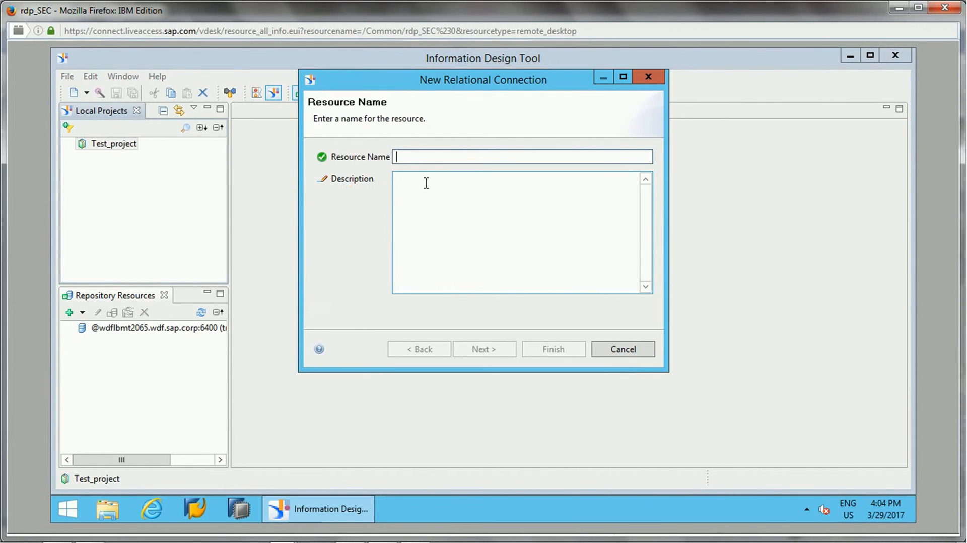
text(Test_connection)
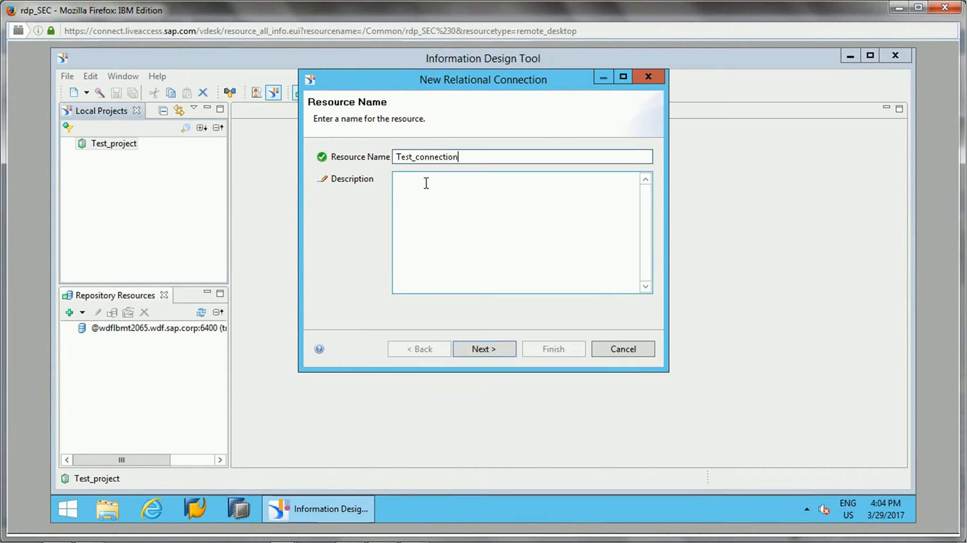
click(446, 215)
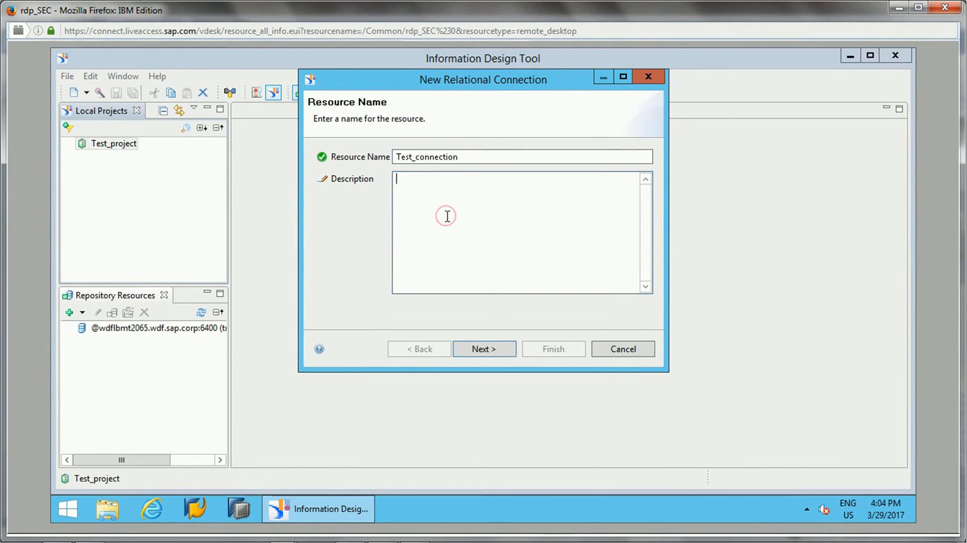
text(This is relati)
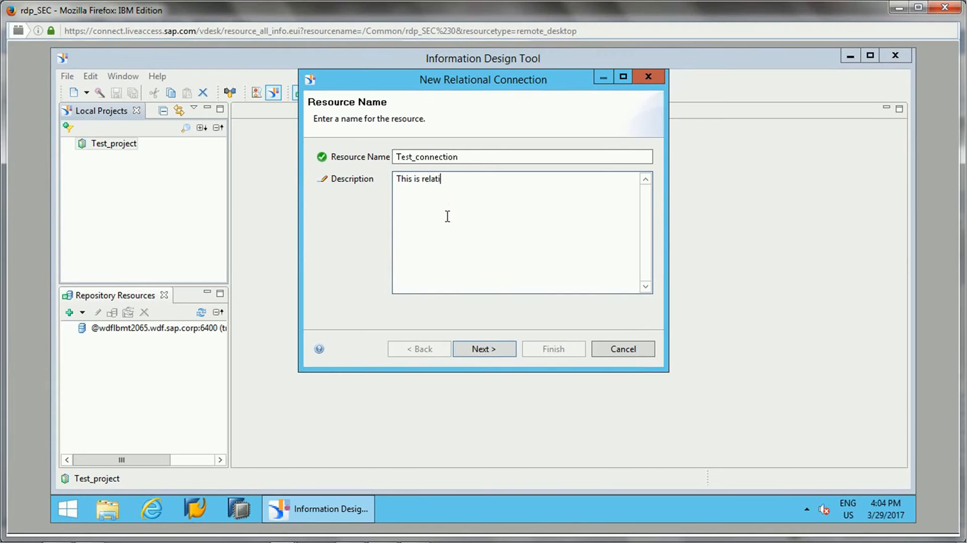
text(onal Da)
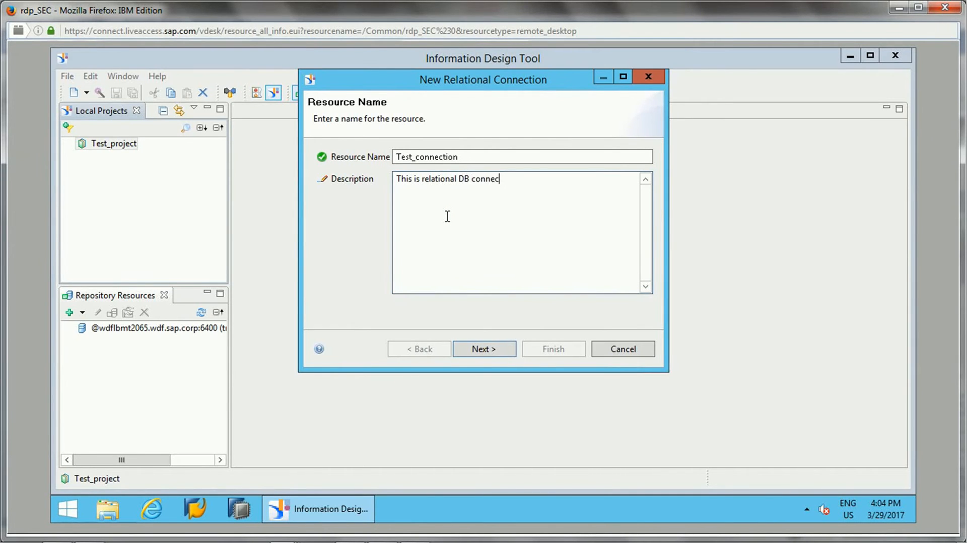
Scroll the database middleware driver list to reveal the Microsoft driver group
click(483, 348)
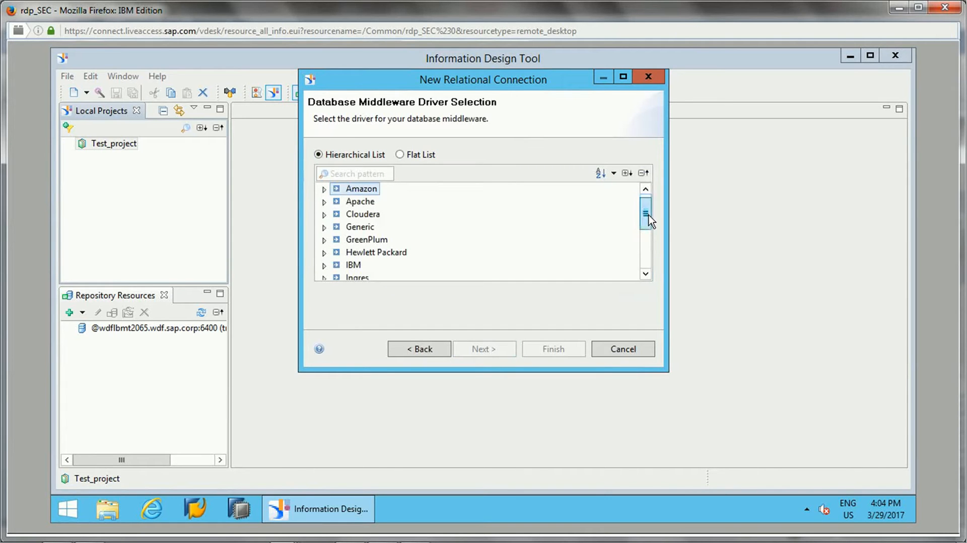
scroll(down, 3)
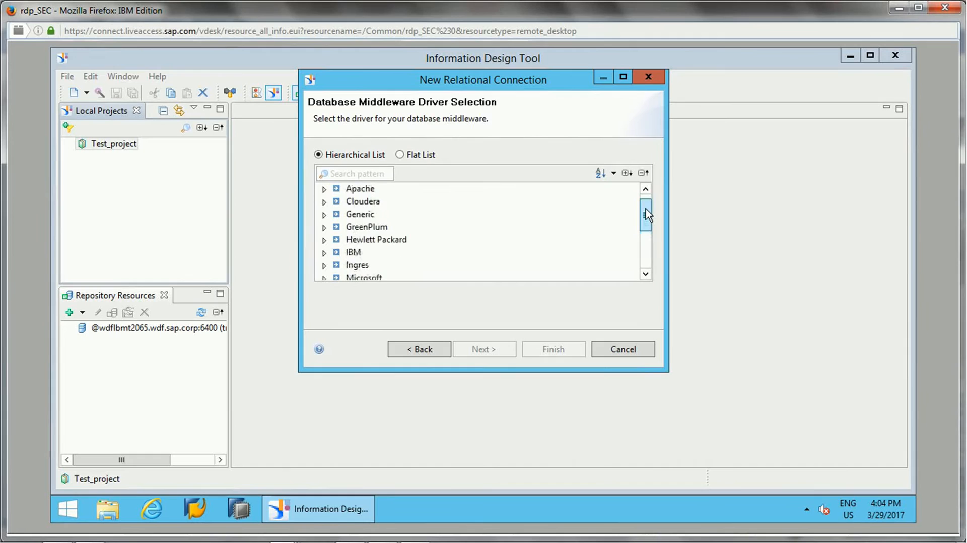
scroll(down, 3)
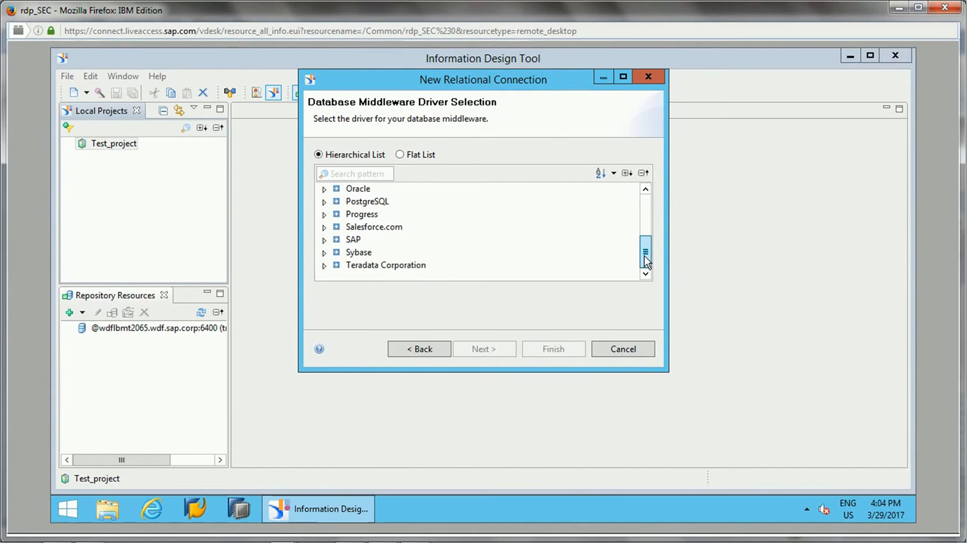
mouse_move(655, 223)
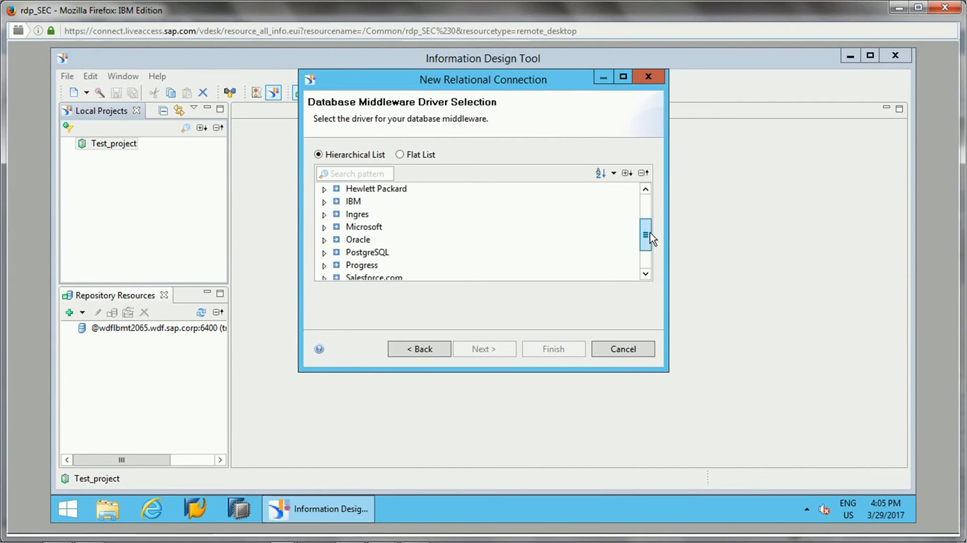
scroll(down, 3)
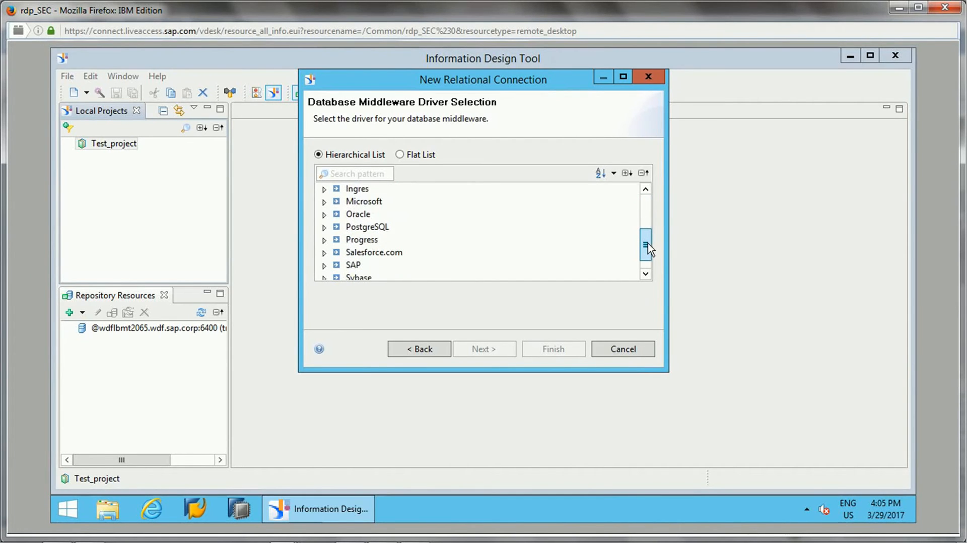
scroll(down, 3)
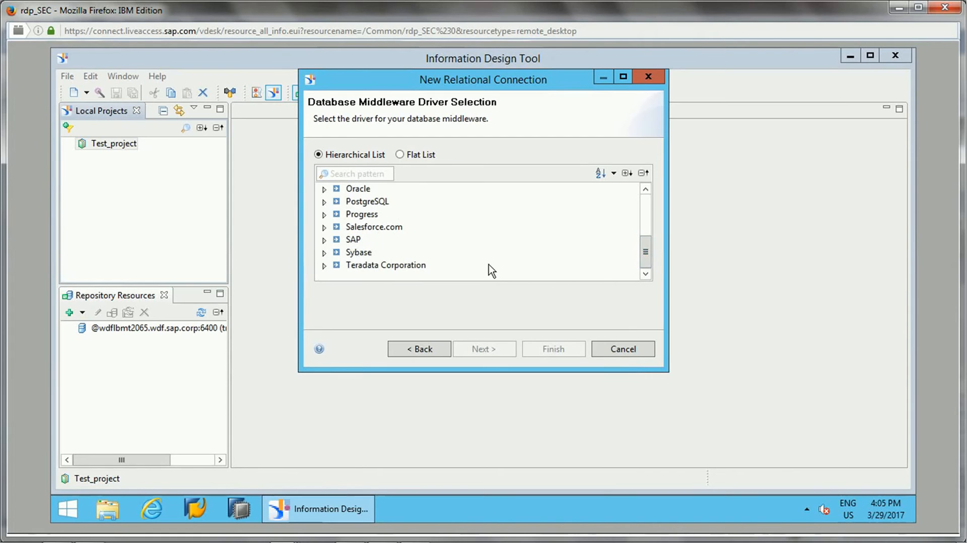
click(324, 239)
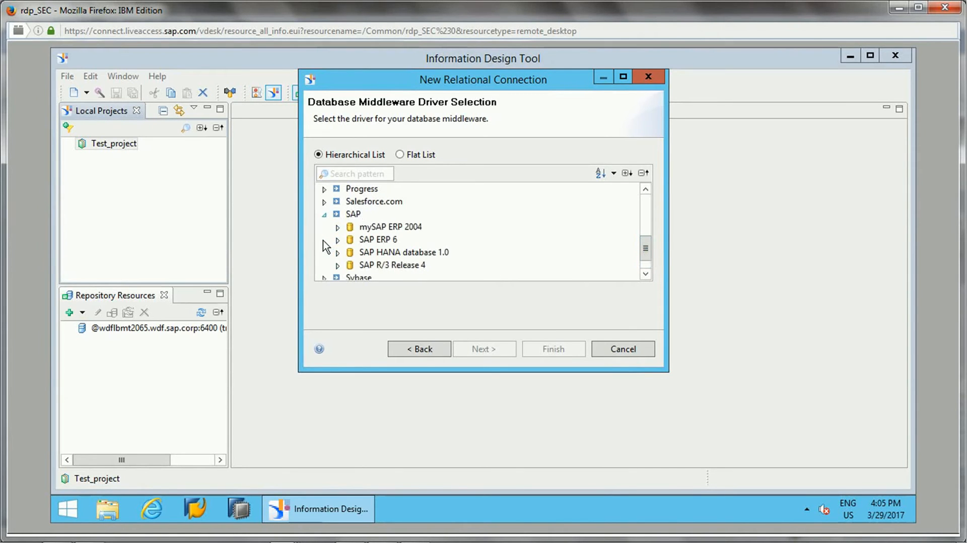
click(404, 252)
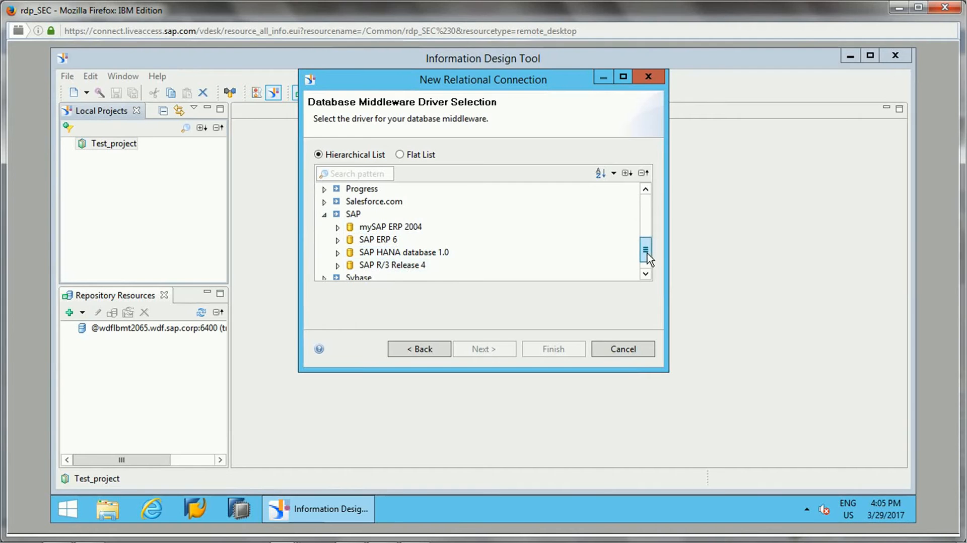
drag(645, 256, 645, 221)
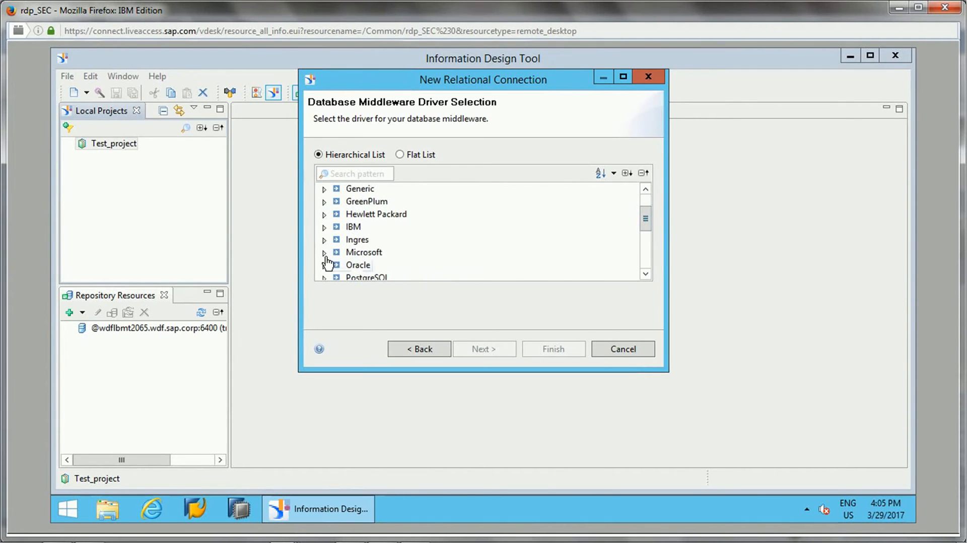
Select the Microsoft MS SQL Server 2008 OLE DB Providers driver and advance to connection parameters
click(323, 252)
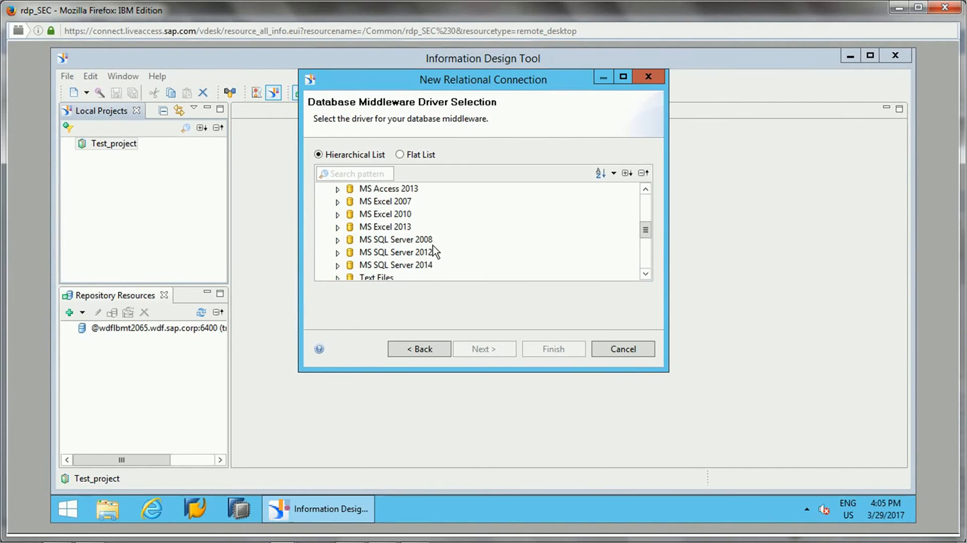
click(338, 239)
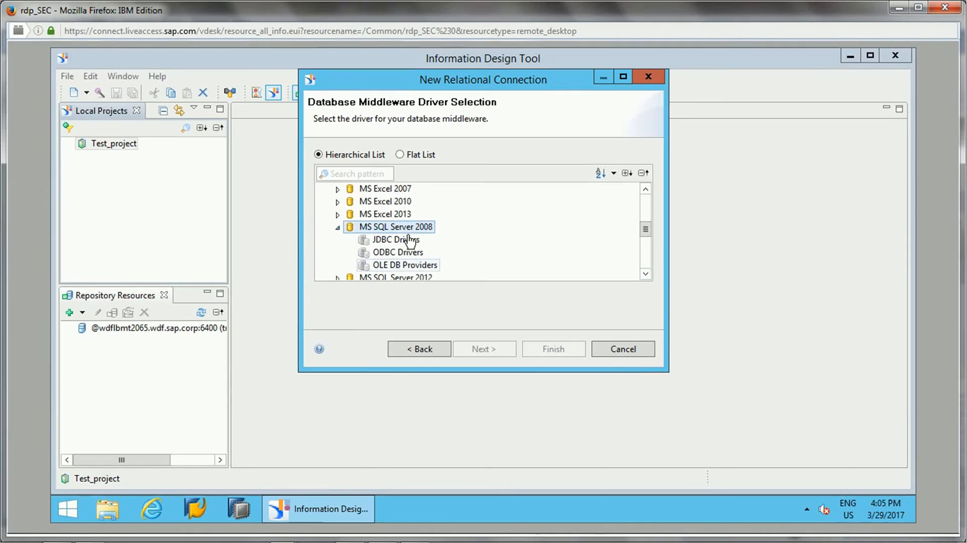
click(405, 265)
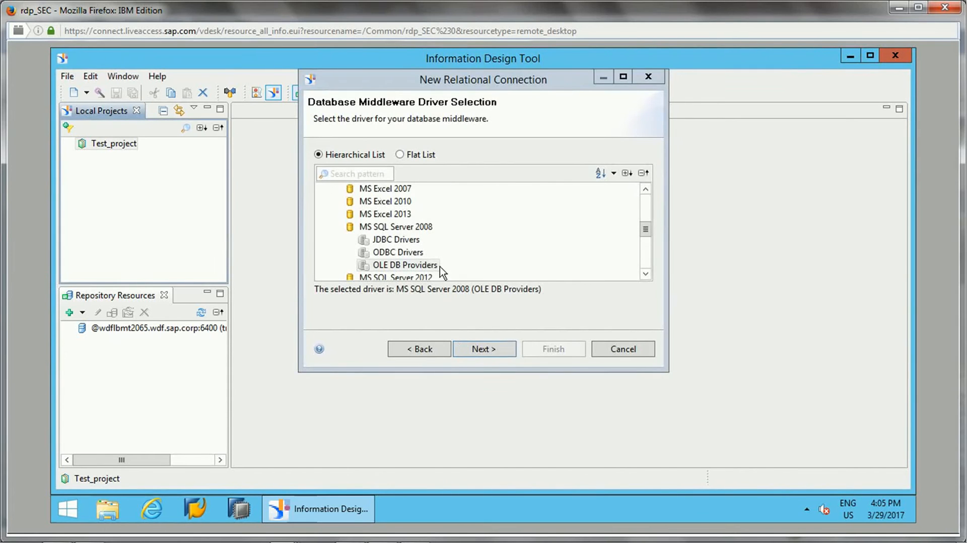
click(484, 348)
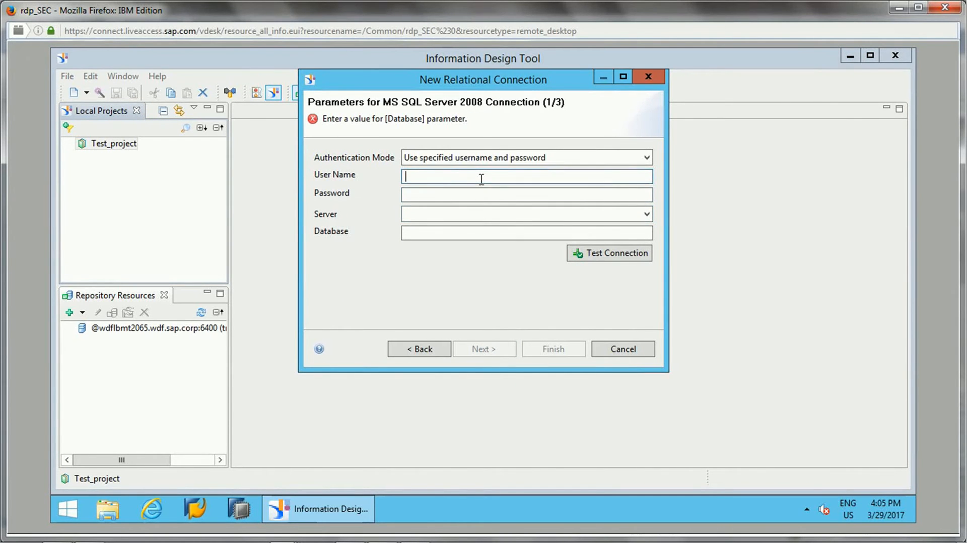
Enter user boadmin, server wdflbmt2065 and database Motors, and confirm a successful connection test
text(boadmin)
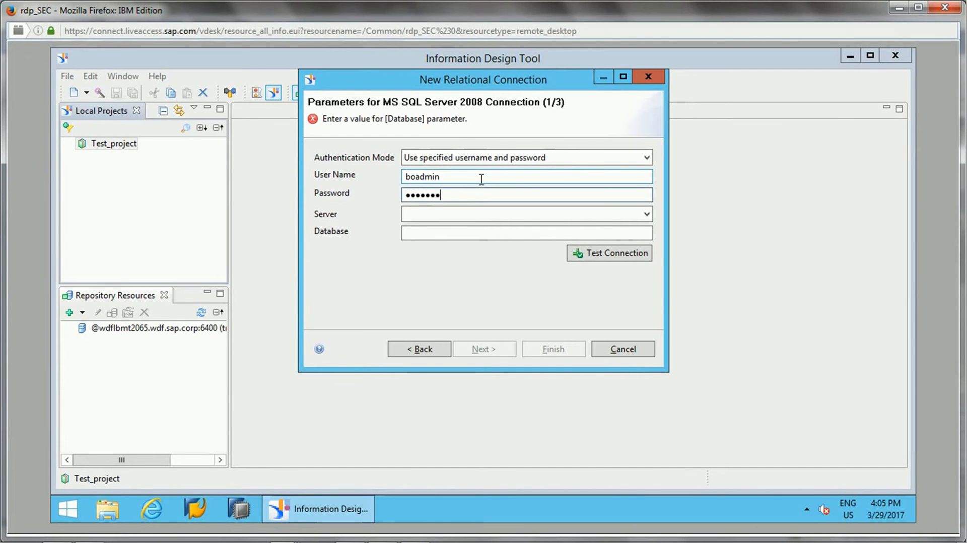
text(w)
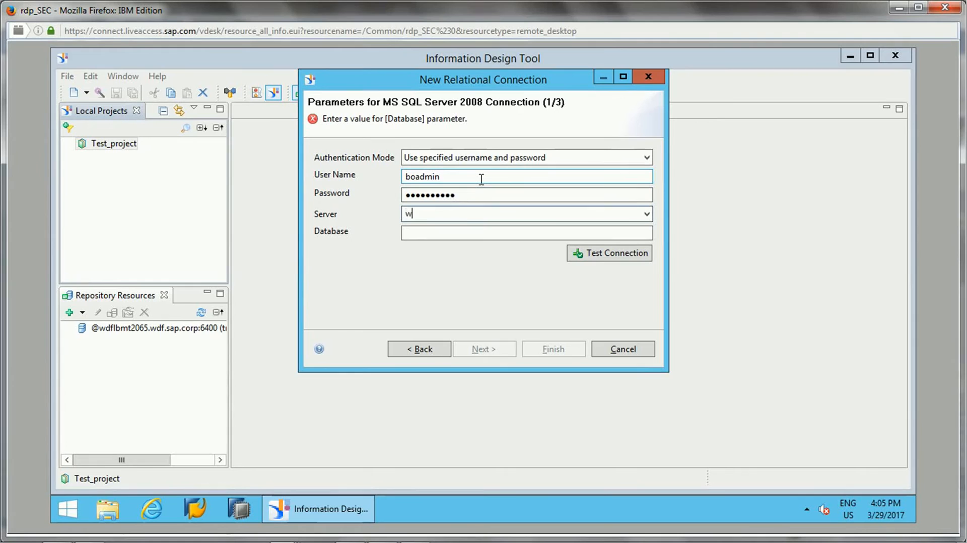
text(dflbmt2065)
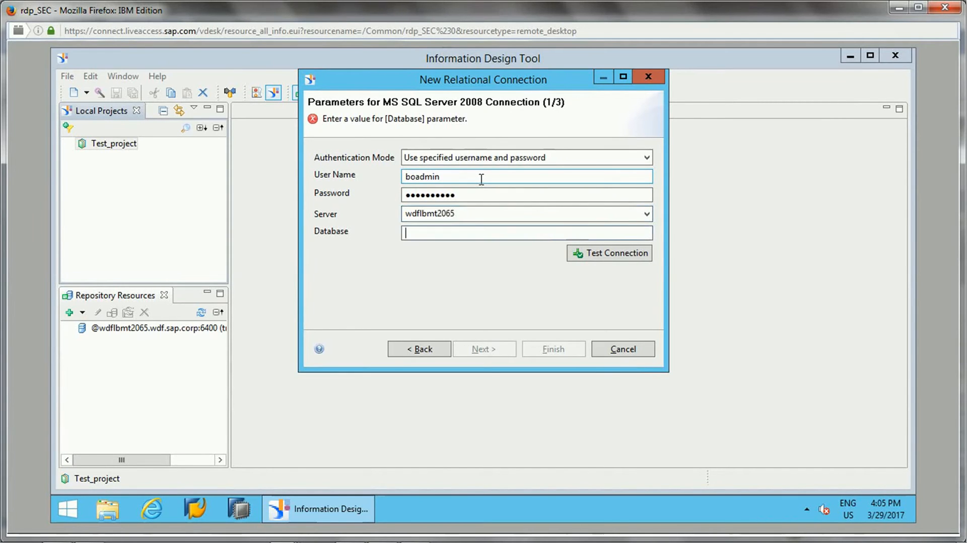
text(Motors)
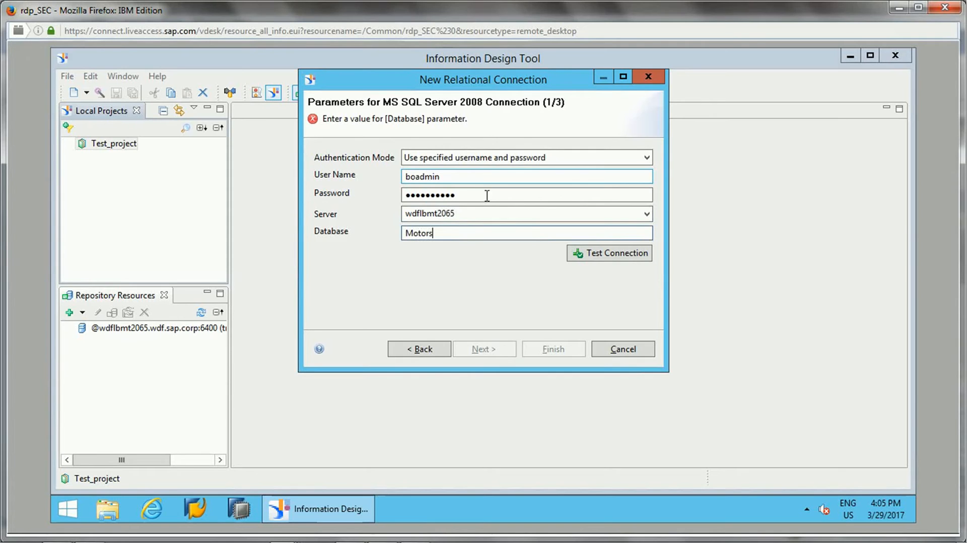
click(615, 253)
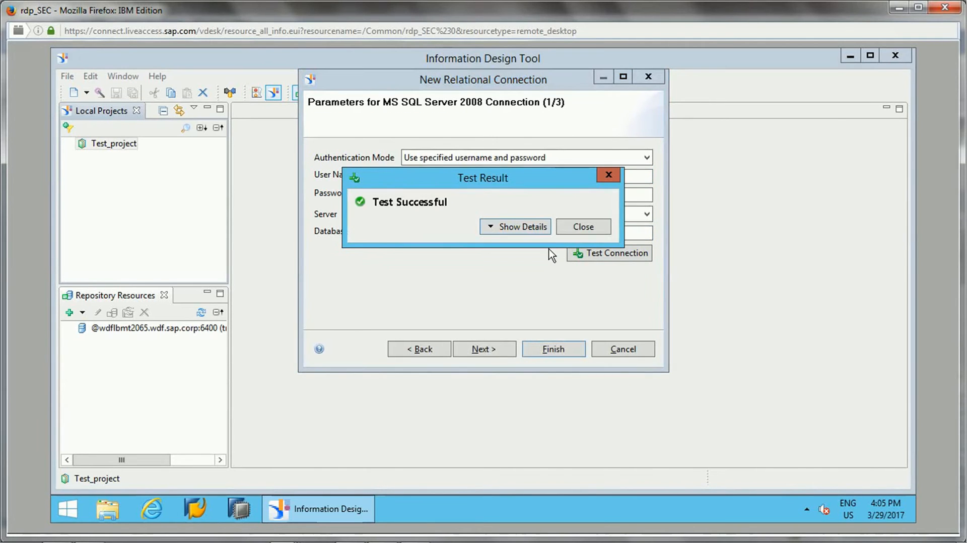
click(582, 226)
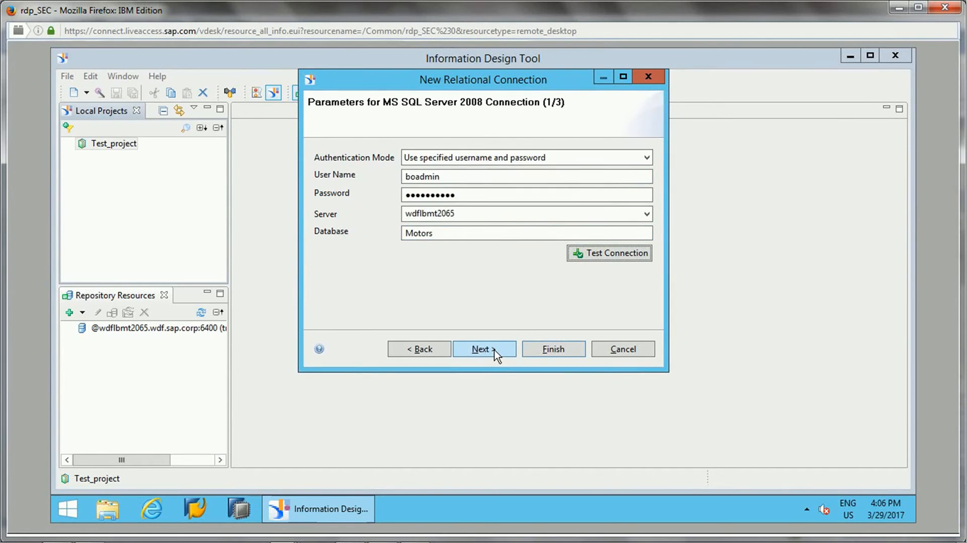
click(484, 349)
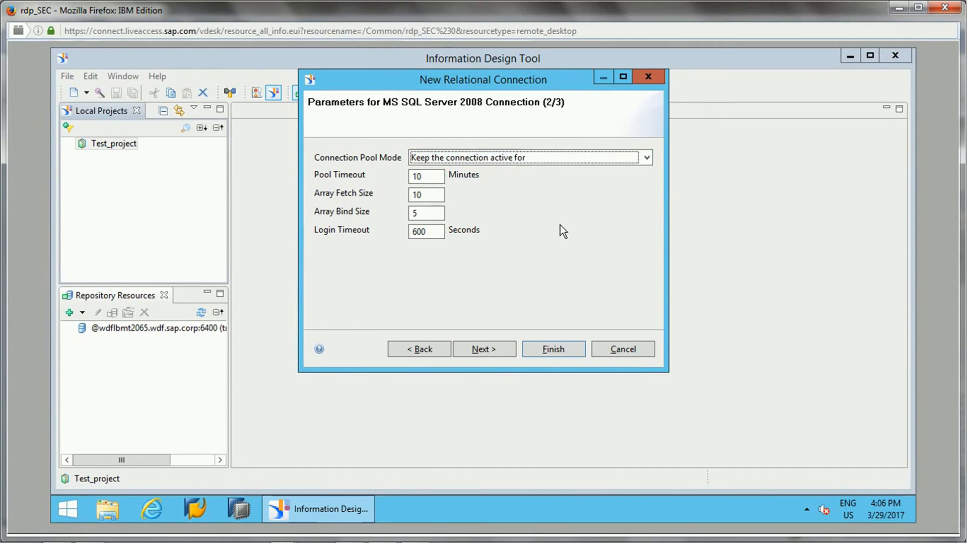
Keep pool mode 'Keep the connection active for' with default timeouts and proceed
click(645, 156)
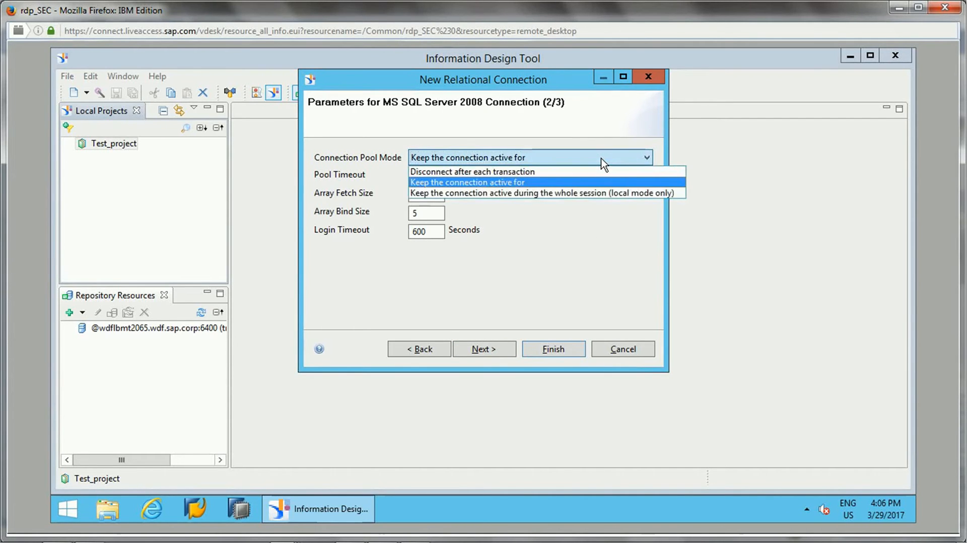
click(467, 182)
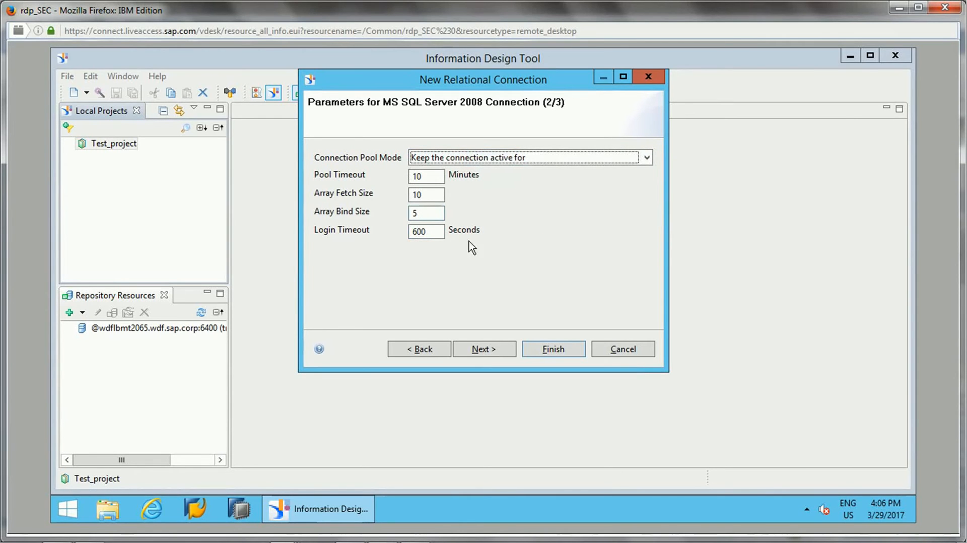
click(426, 213)
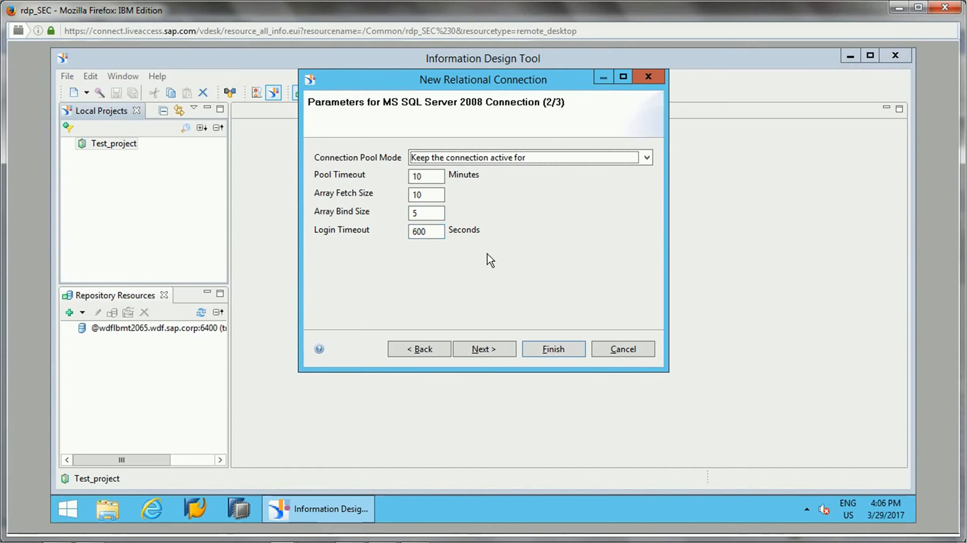
click(484, 348)
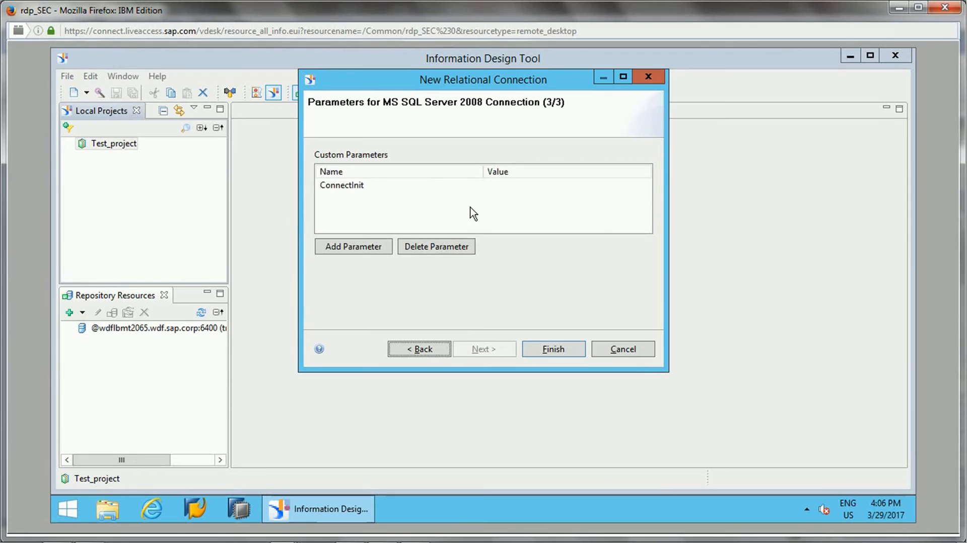
mouse_move(427, 296)
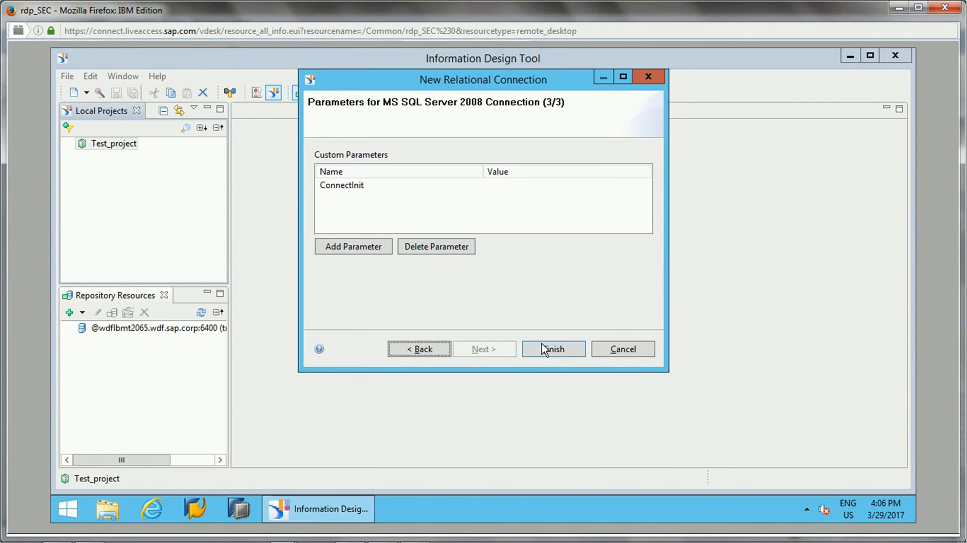
Finish the wizard so Test_connection.cnx is created under Test_project
click(552, 349)
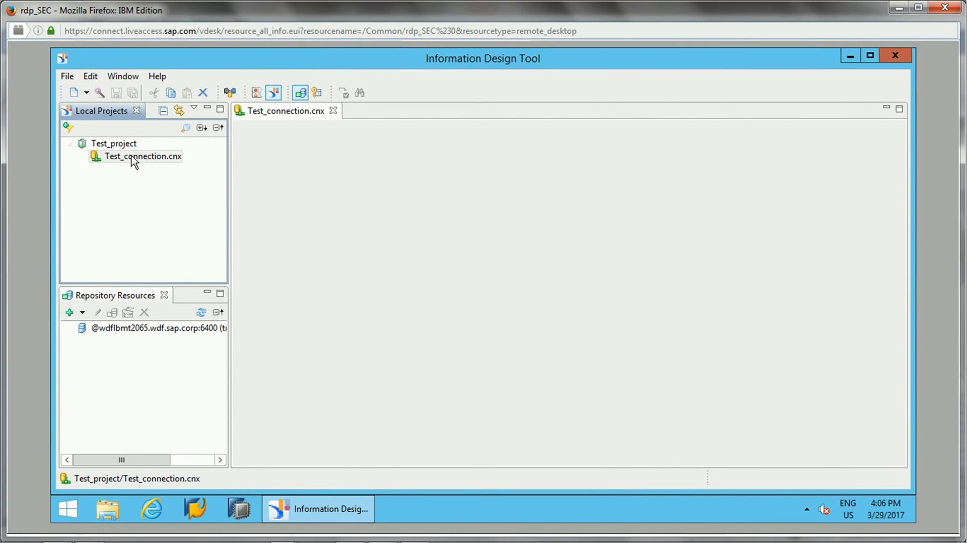
mouse_move(160, 165)
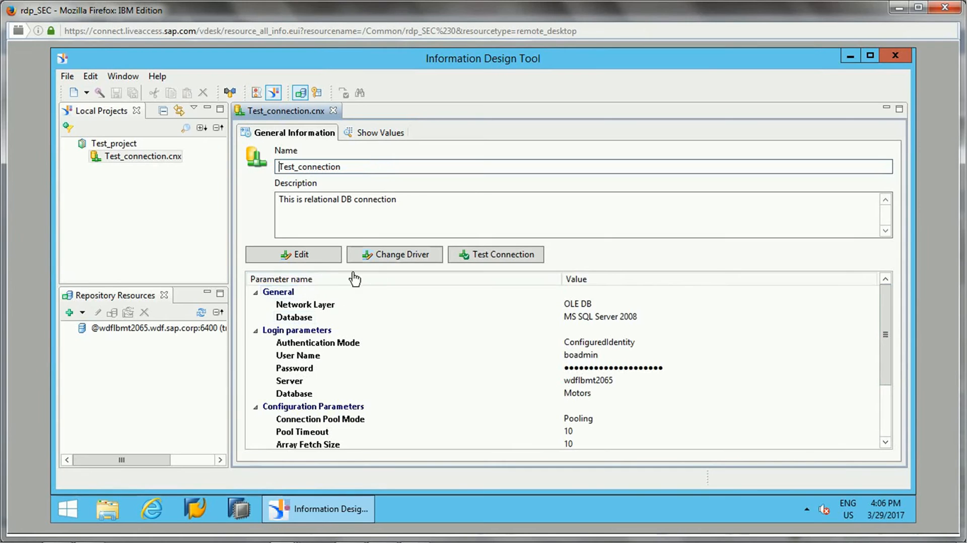
Select Test_connection.cnx in Local Projects and show its context menu
click(496, 254)
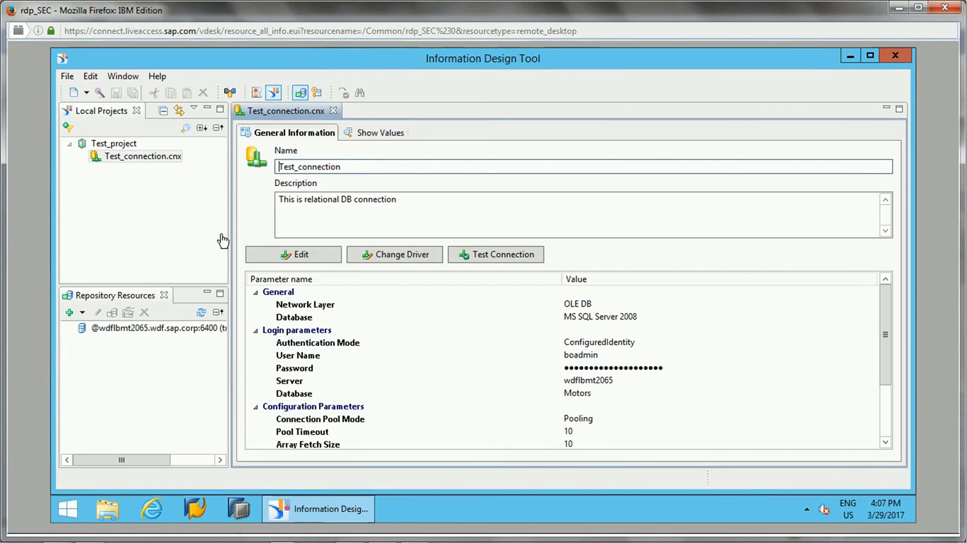
click(143, 155)
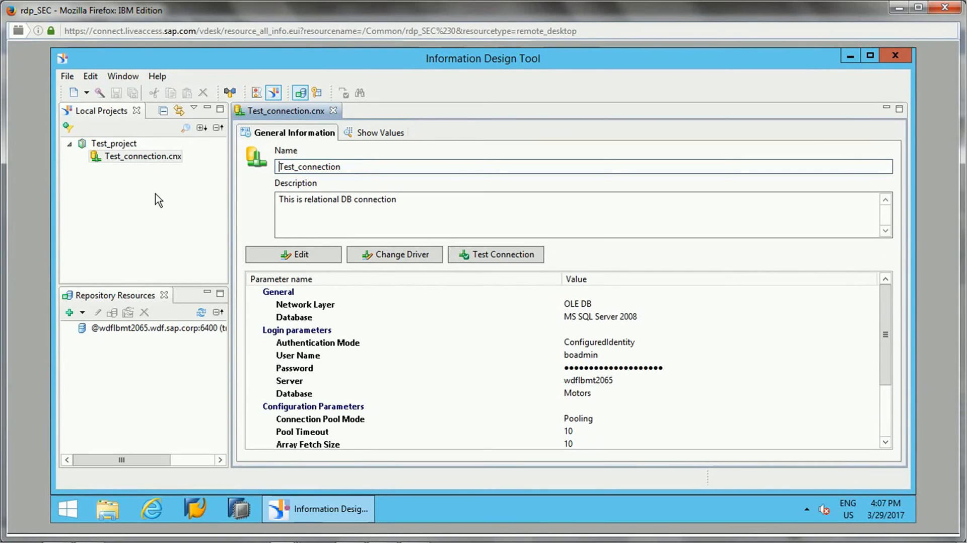
click(143, 156)
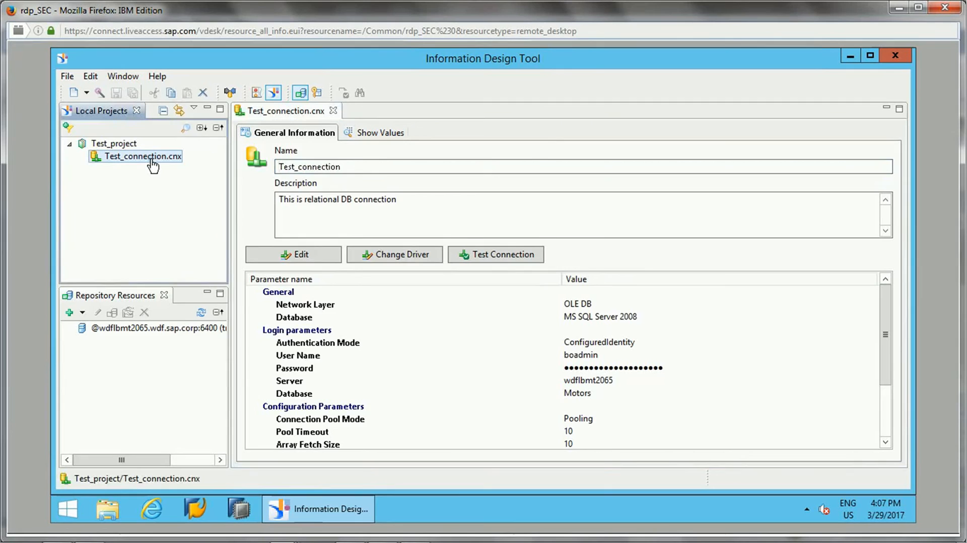
right_click(143, 155)
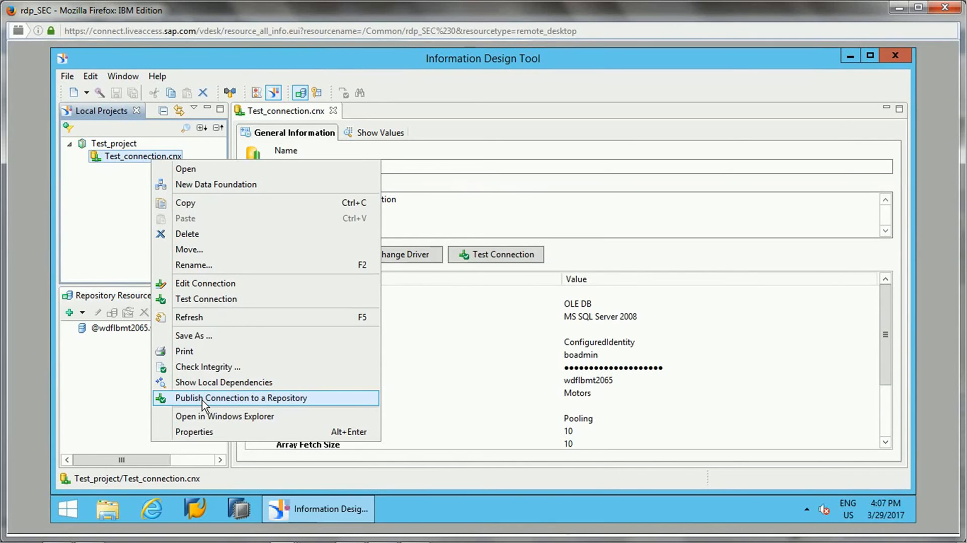
Publish the connection to a repository, logging on to the wdflbmt2065 session
click(241, 398)
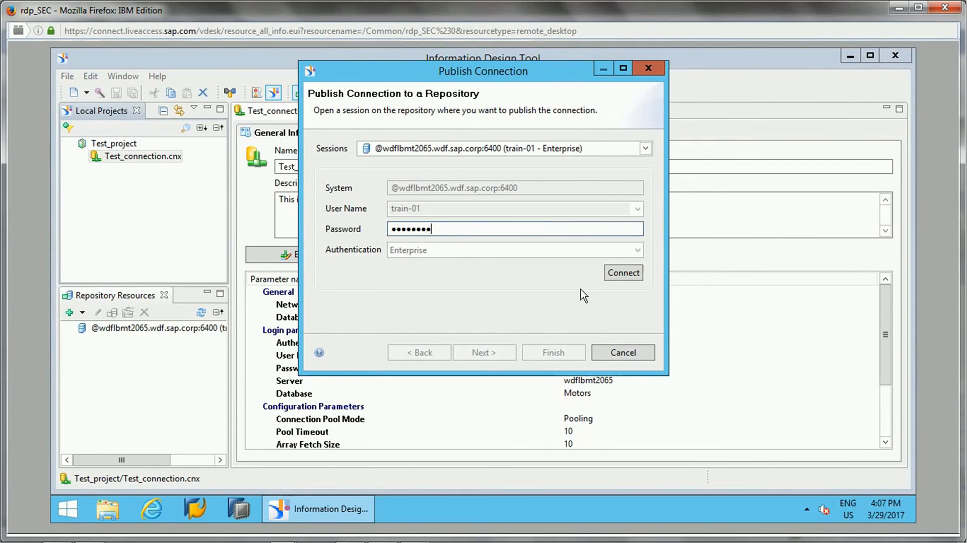
click(623, 272)
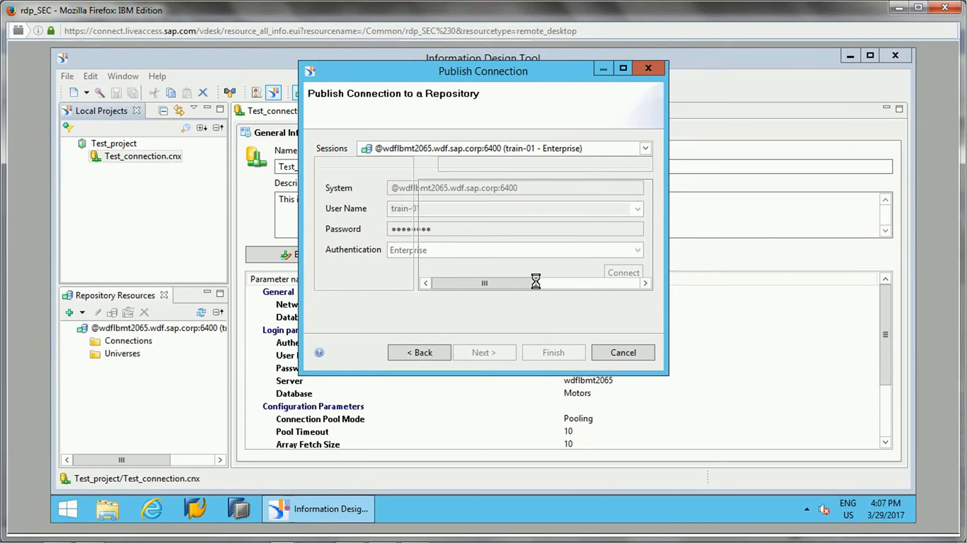
click(623, 272)
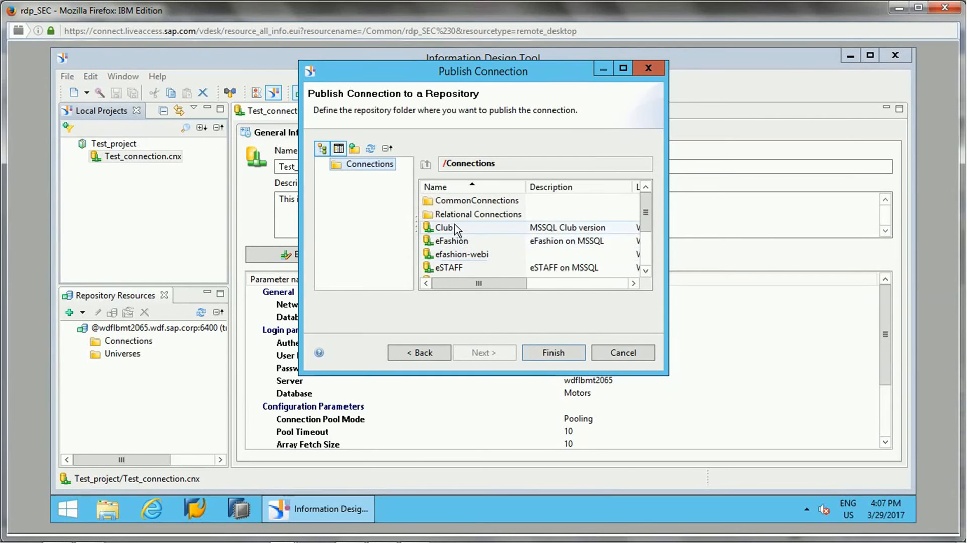
Publish Test_connection into the repository's Relational Connections folder
click(472, 214)
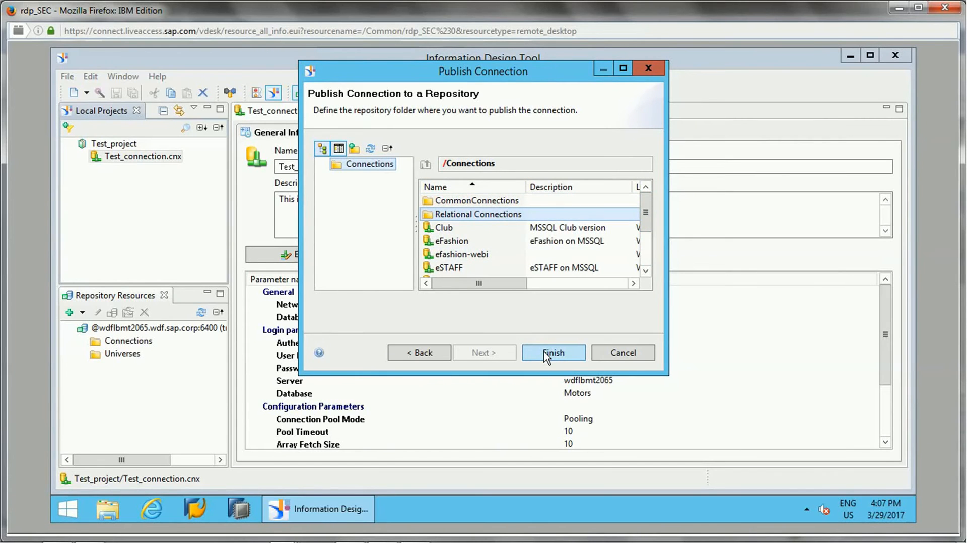
click(553, 352)
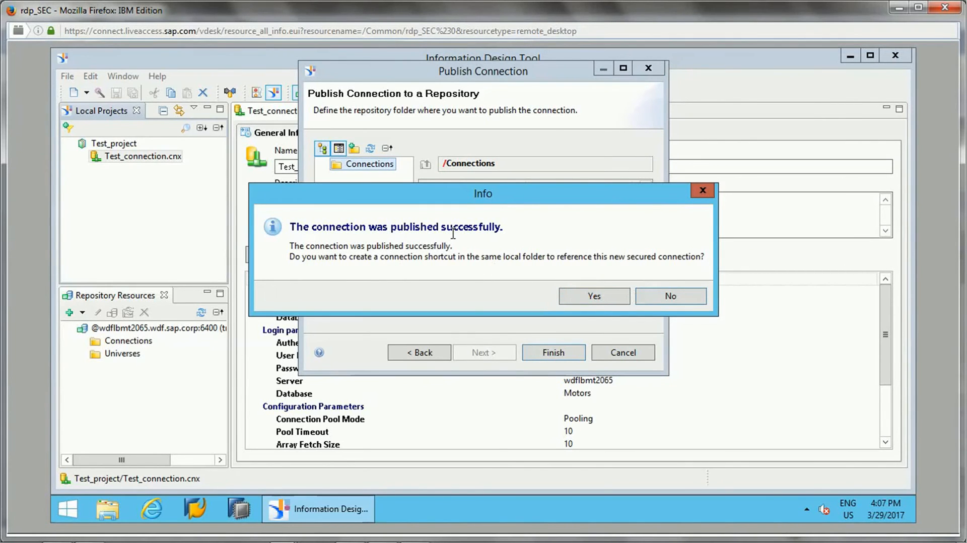
mouse_move(466, 269)
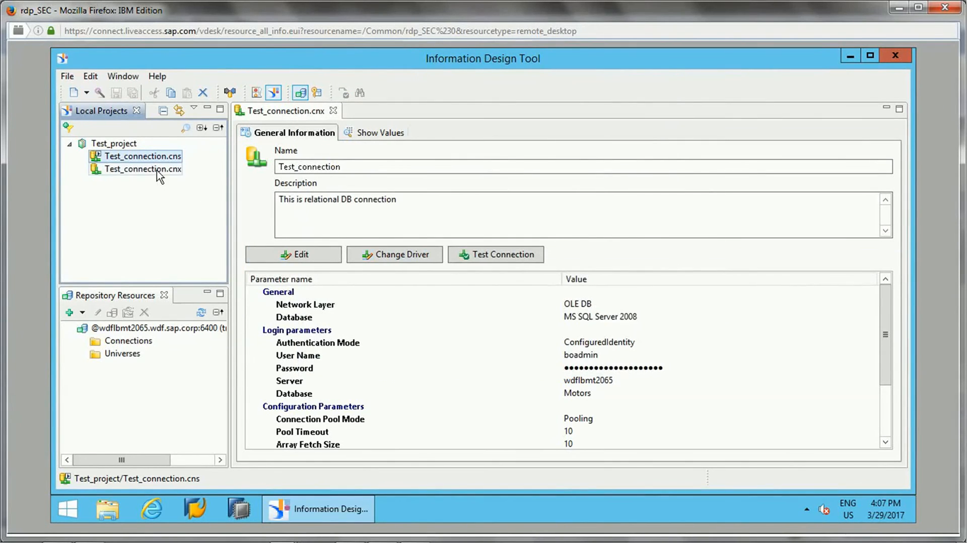
click(143, 155)
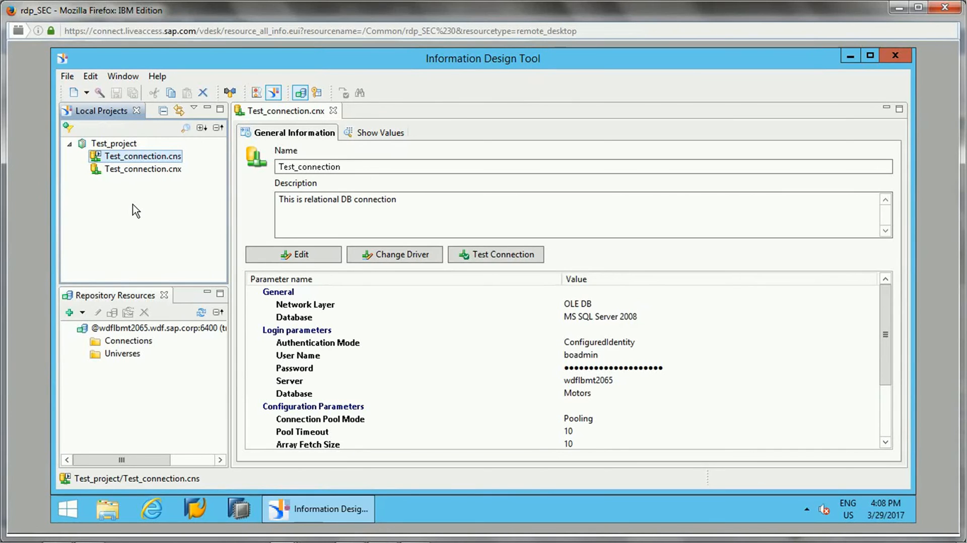
mouse_move(222, 214)
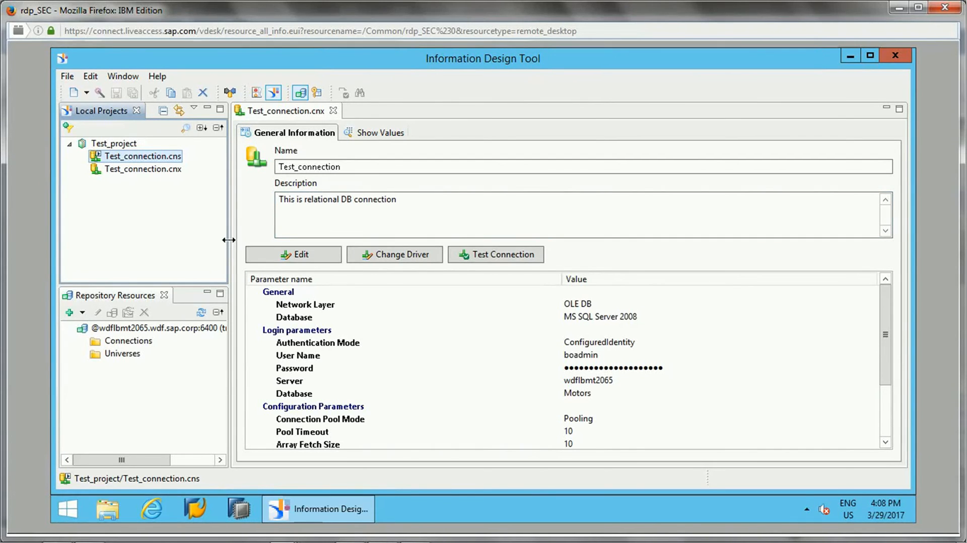
click(115, 143)
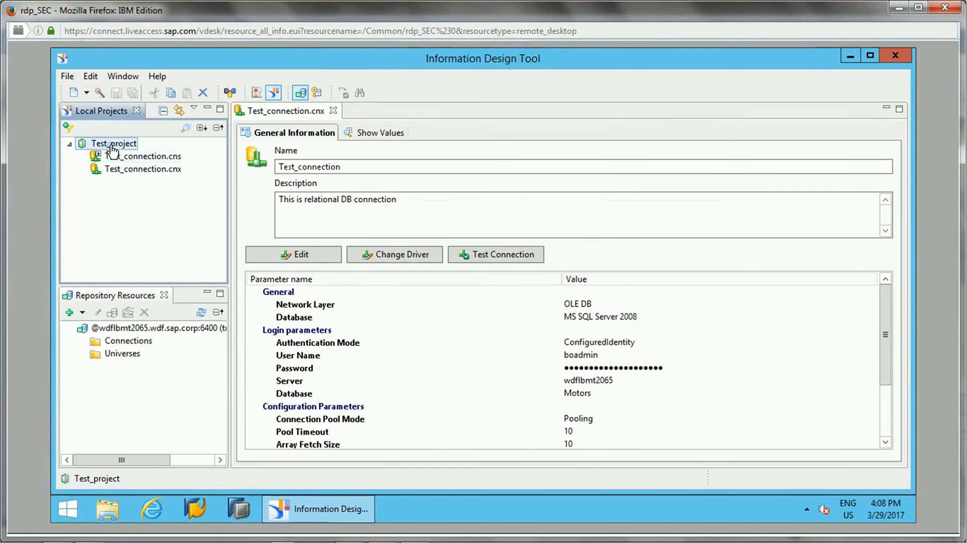
right_click(113, 143)
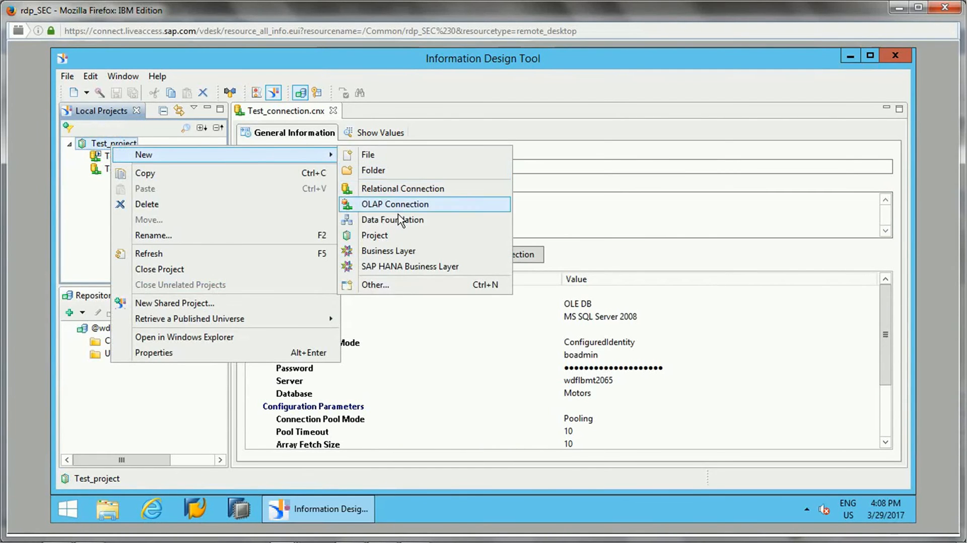
mouse_move(398, 251)
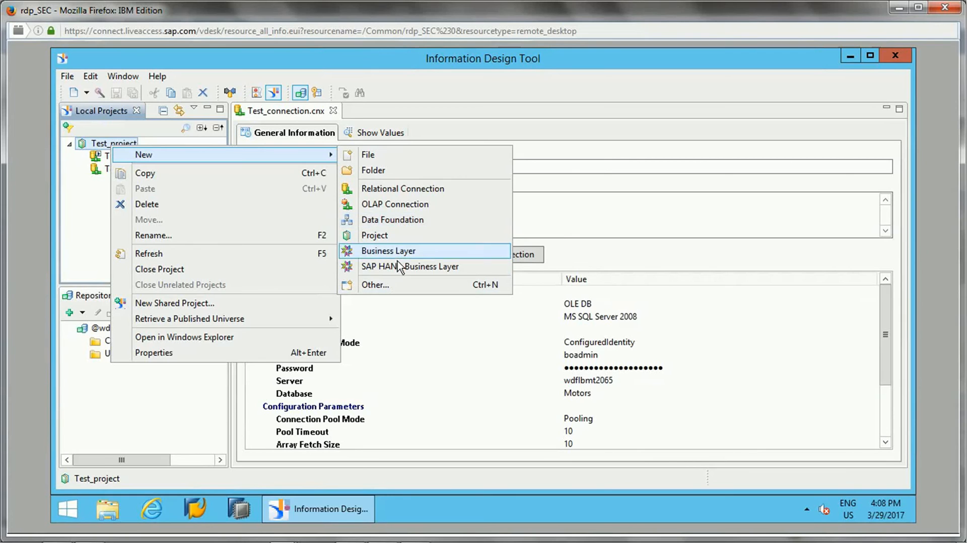
mouse_move(419, 220)
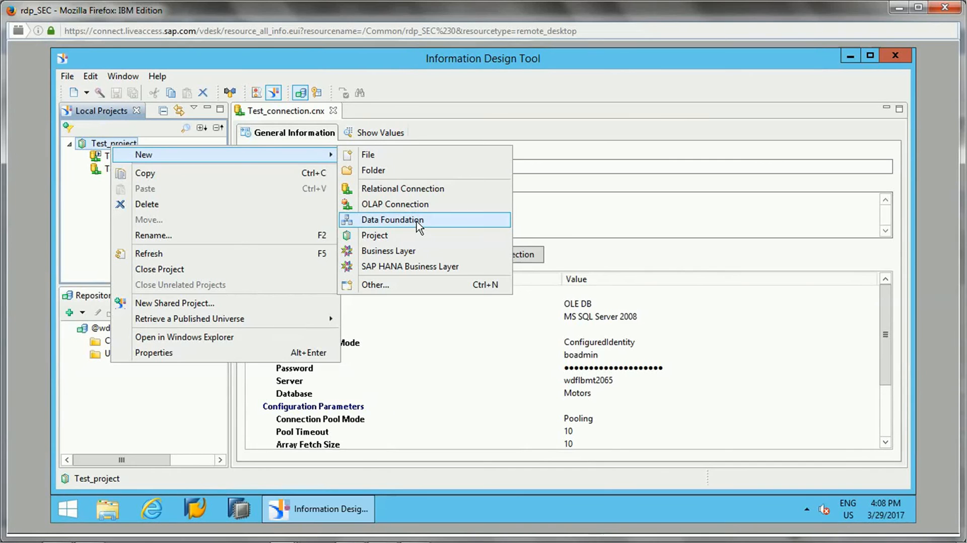
mouse_move(400, 254)
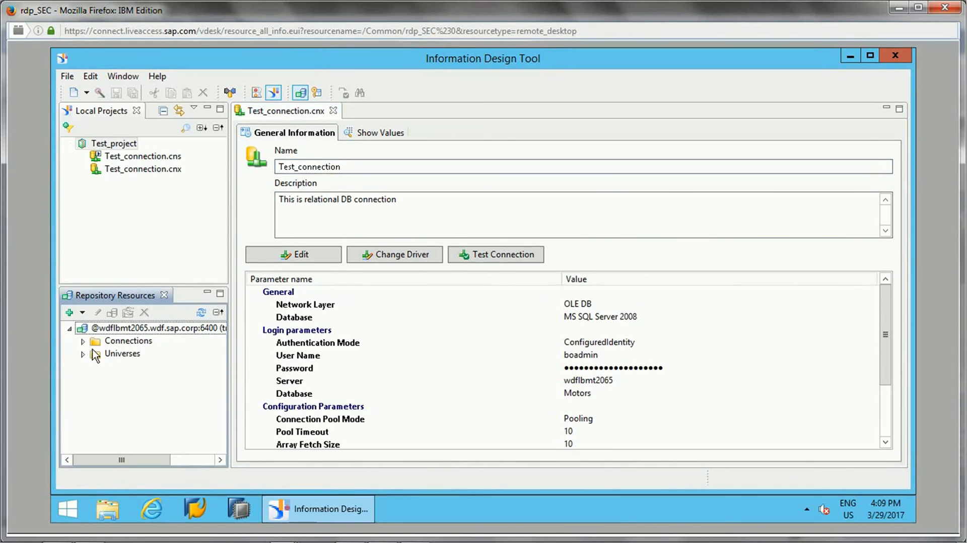
Expand Connections > Relational Connections in the repository and select the published Test_connection
click(83, 340)
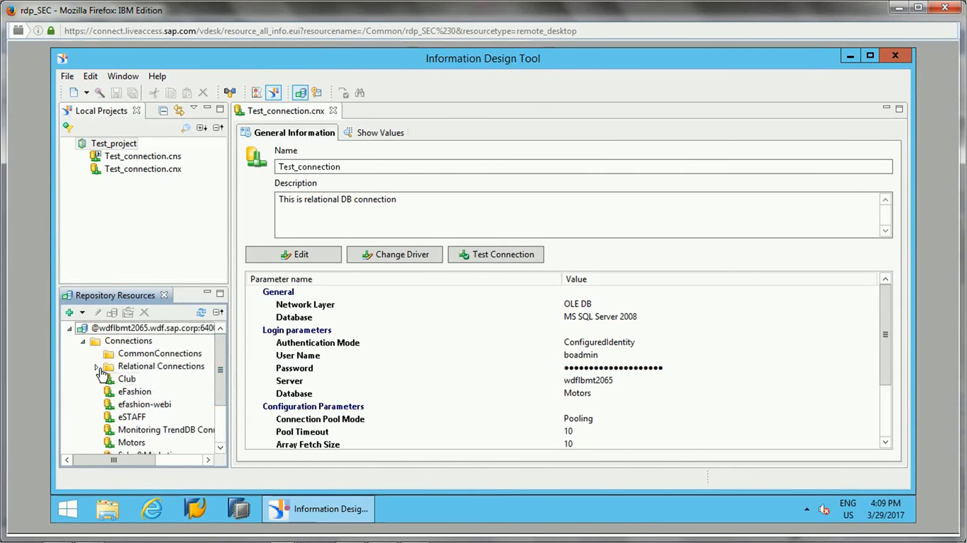
click(96, 365)
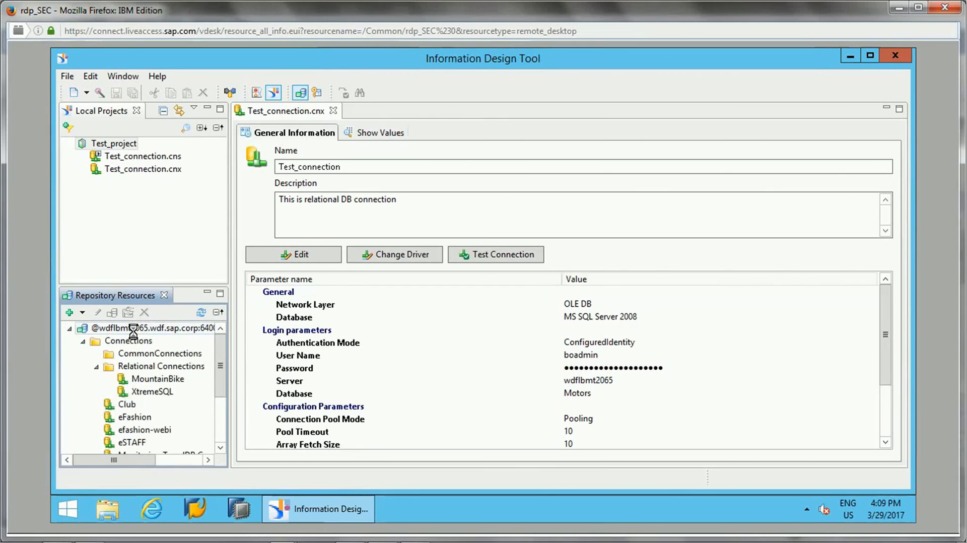
right_click(151, 328)
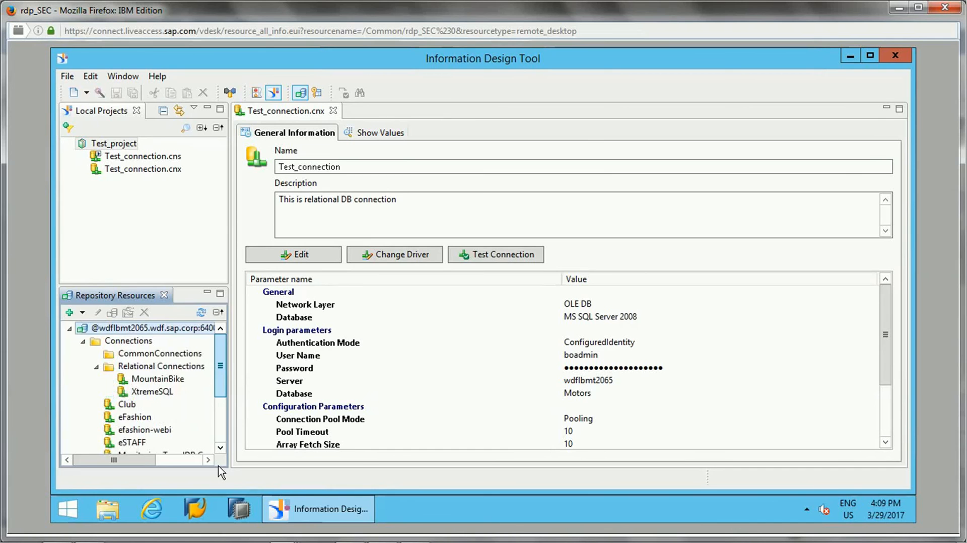
scroll(down, 3)
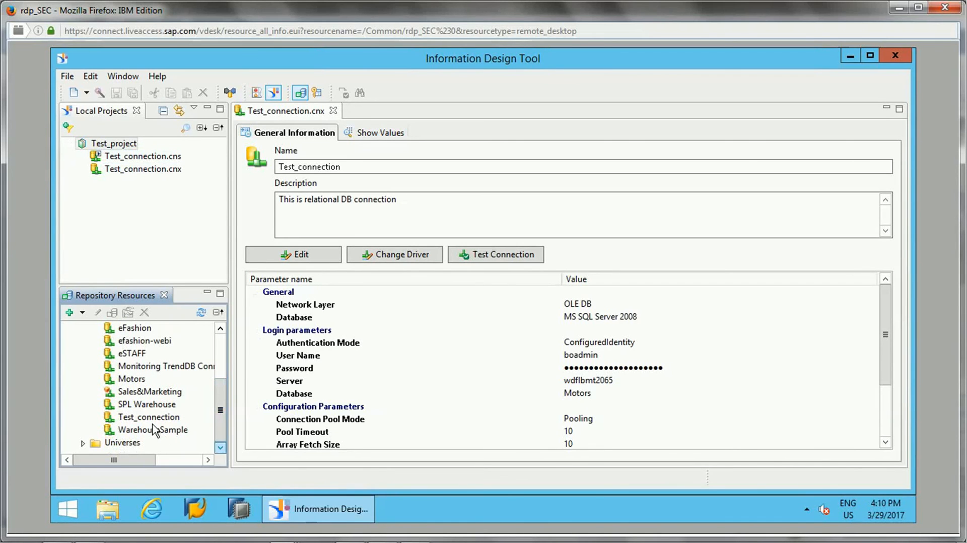
click(148, 417)
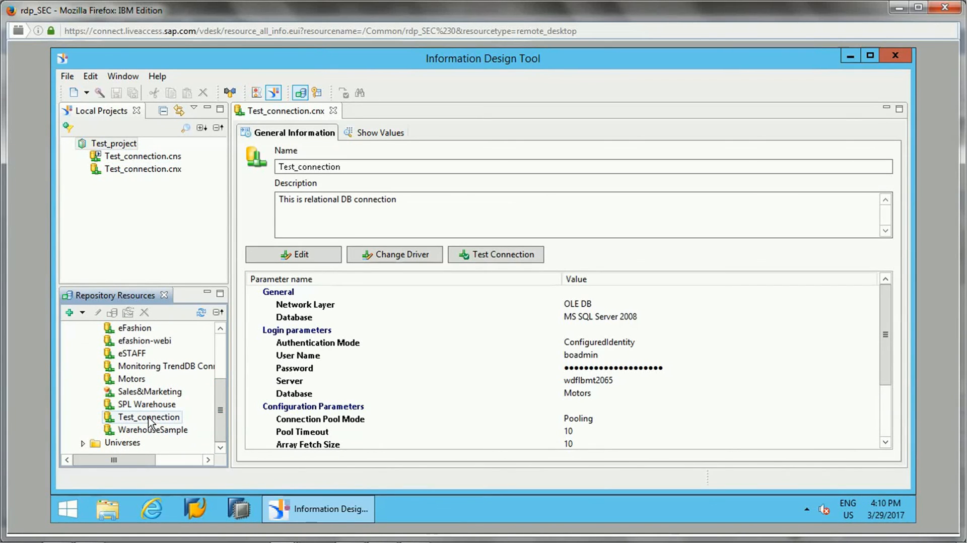